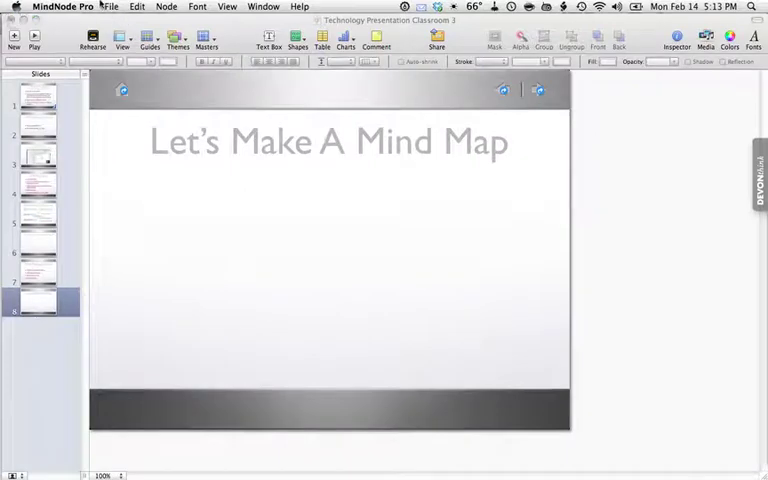
Step: Leave Keynote for MindNode Pro and start a new untitled mind map
click(112, 6)
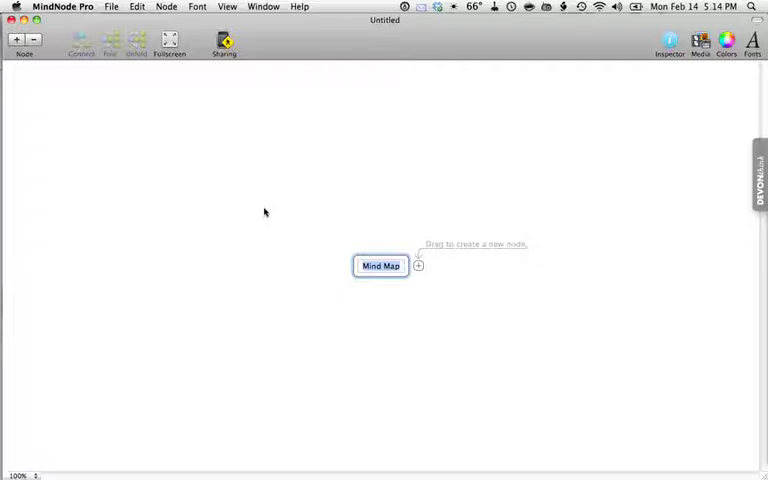
Step: Retitle the central node 'Using Social Media In The Classroom'
text(Un)
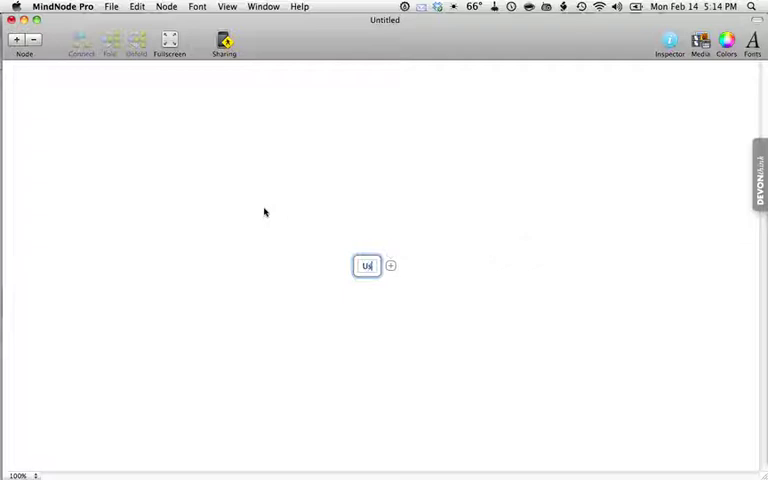
text(ing Social Media In Th)
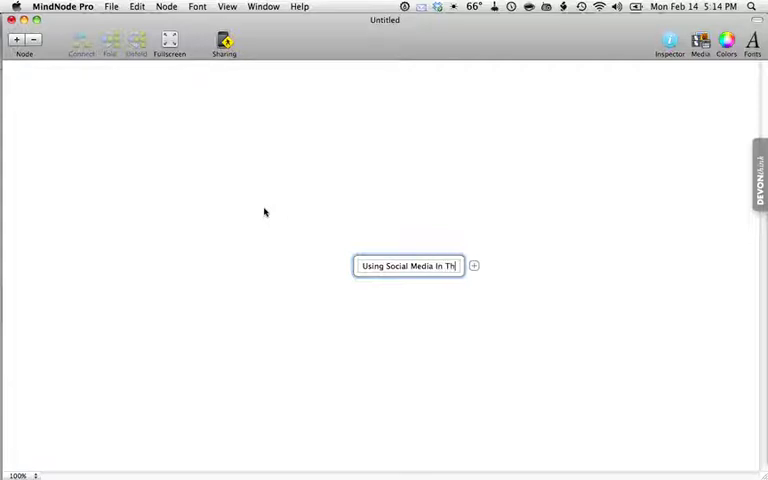
text(e Class)
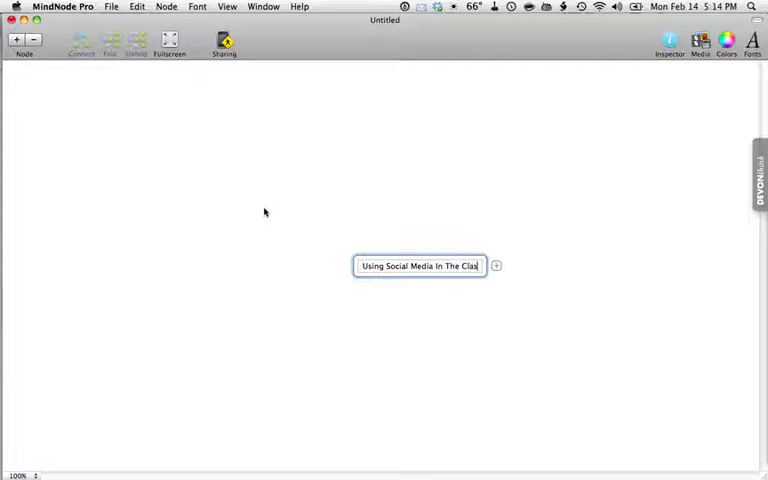
text(sroom)
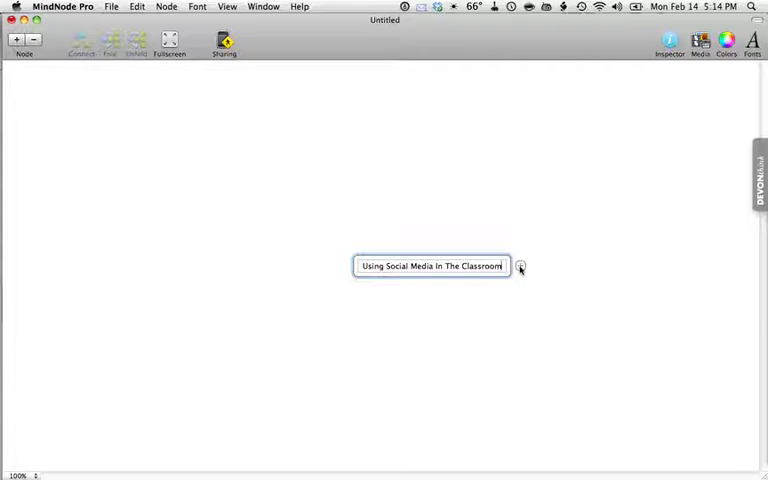
Step: Add a Twitter branch up-right of the central node, then a second branch for Facebook
click(520, 266)
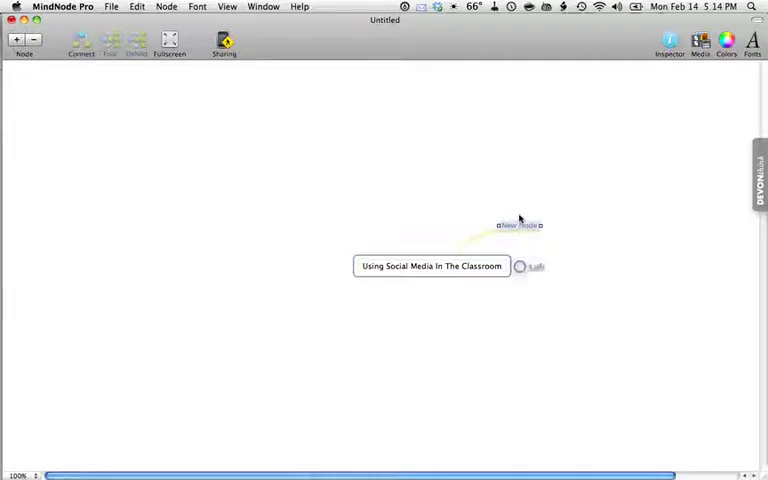
drag(518, 224, 524, 132)
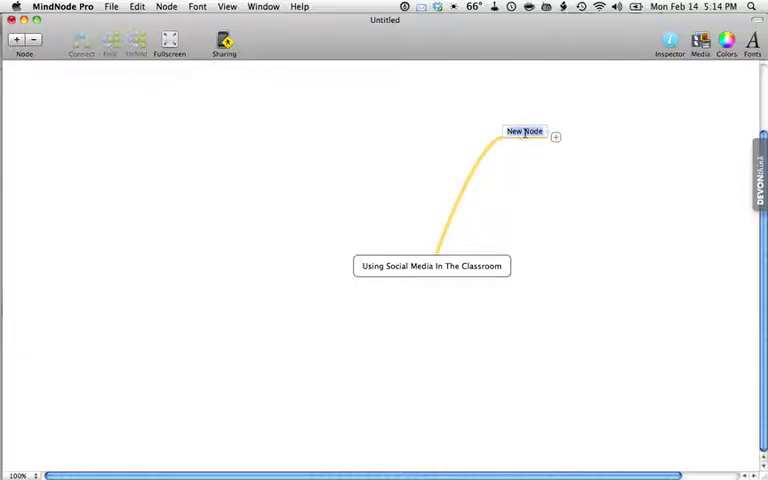
text(Twitter)
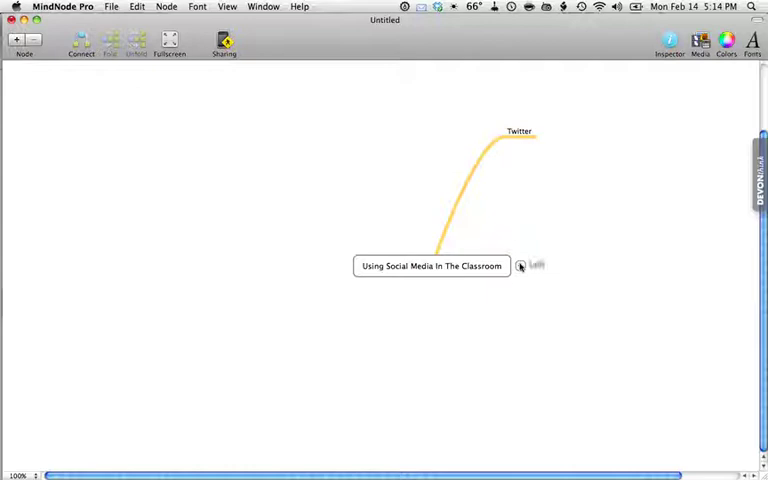
click(520, 264)
text(Facebook)
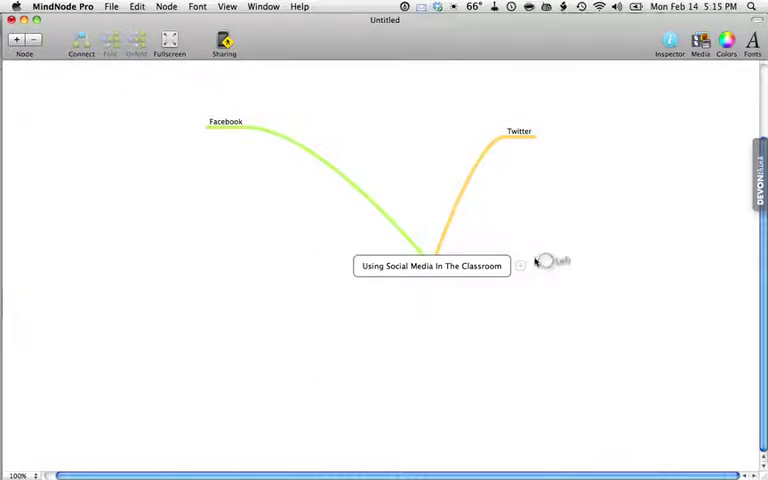
Step: Add a Blogs branch placed out to the left of the central node
click(520, 264)
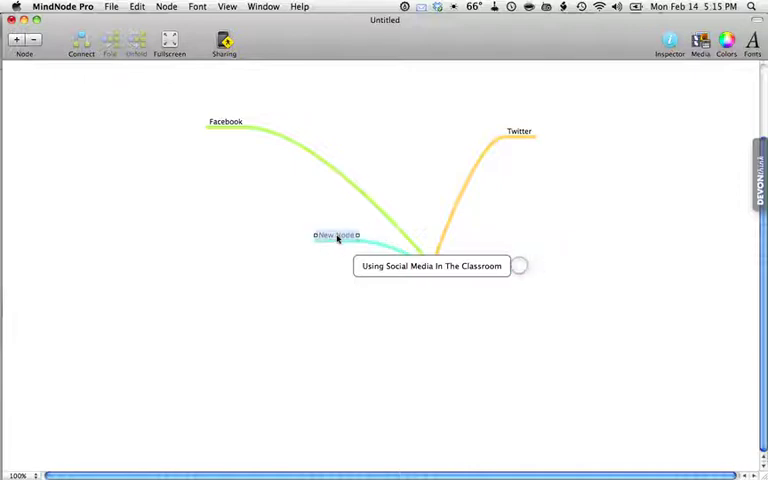
drag(336, 236, 140, 198)
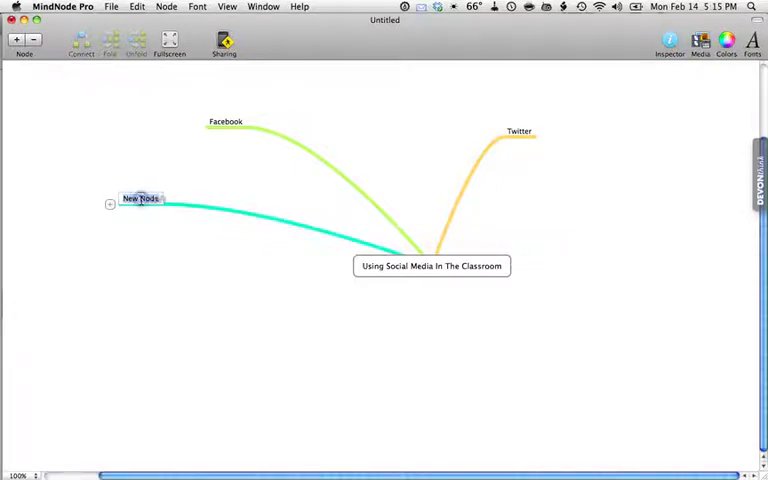
text(Bid)
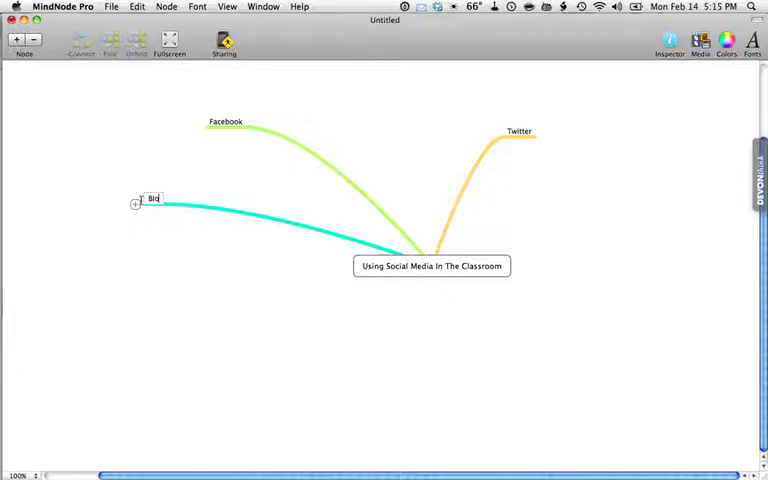
text(Blogs)
text(Y)
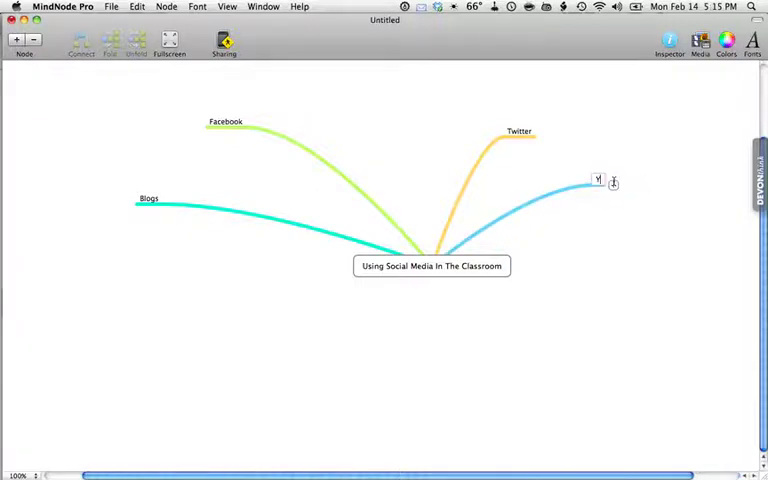
Step: Name the fourth branch YouTube and give Facebook a 'Facebook Pages' sub-topic
text(ouTube)
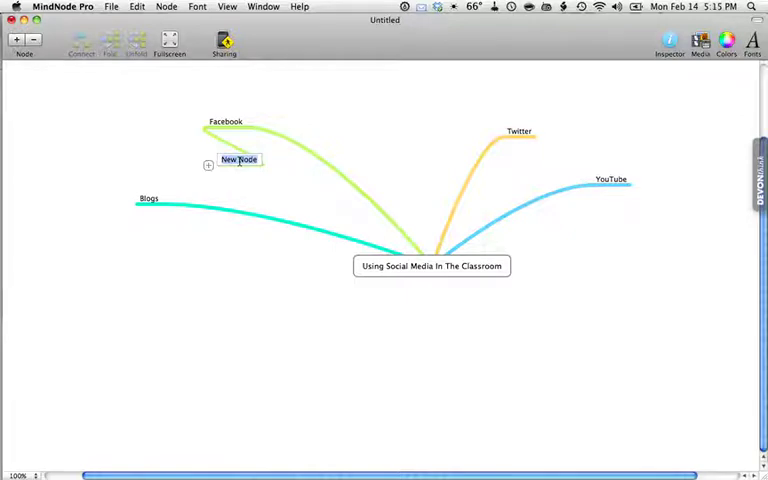
text(Fad)
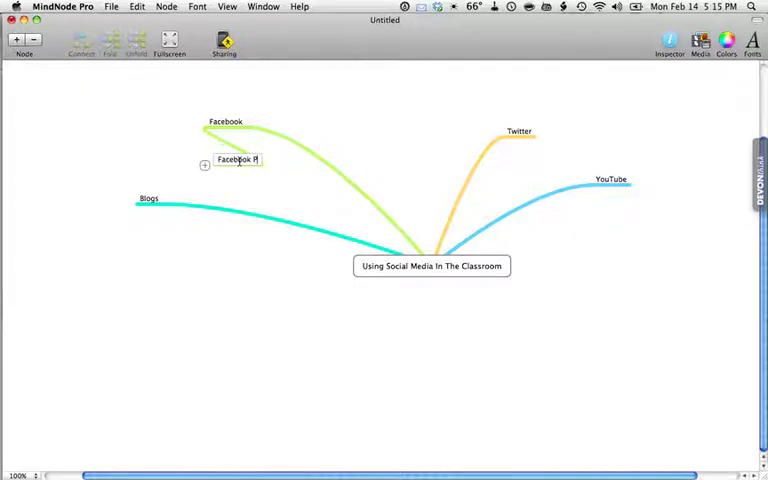
text(ages)
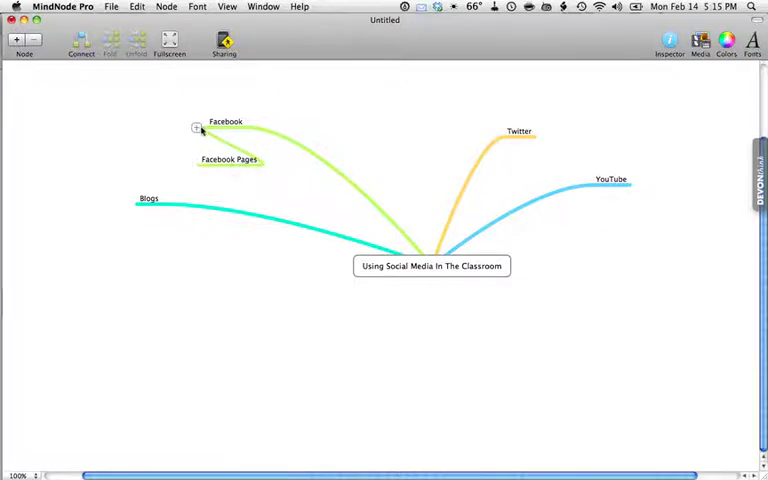
Step: Add a 'New Facebook Links' sub-topic under Facebook and pull Twitter nearer the centre
click(198, 128)
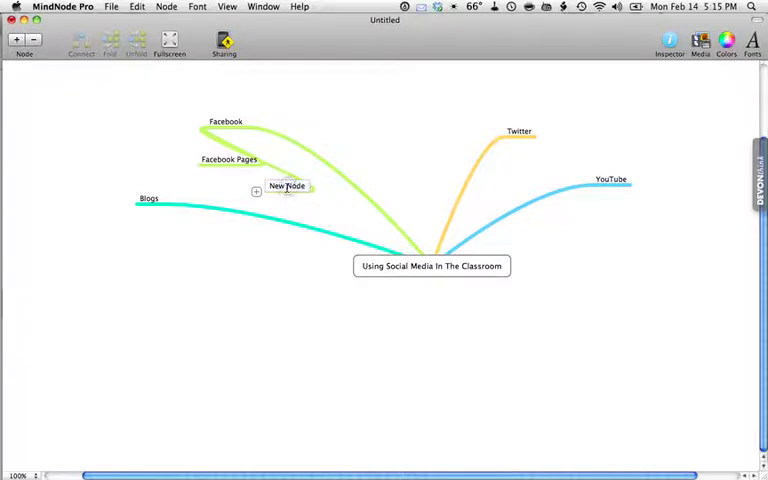
text(Facebook)
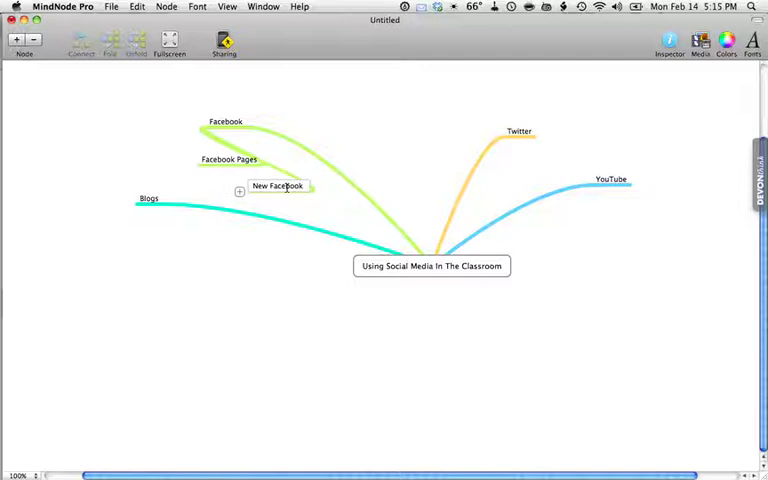
text(Links)
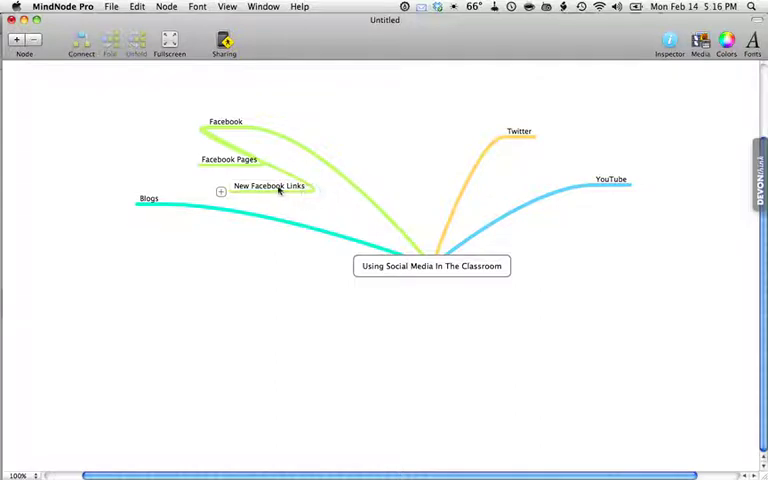
click(268, 184)
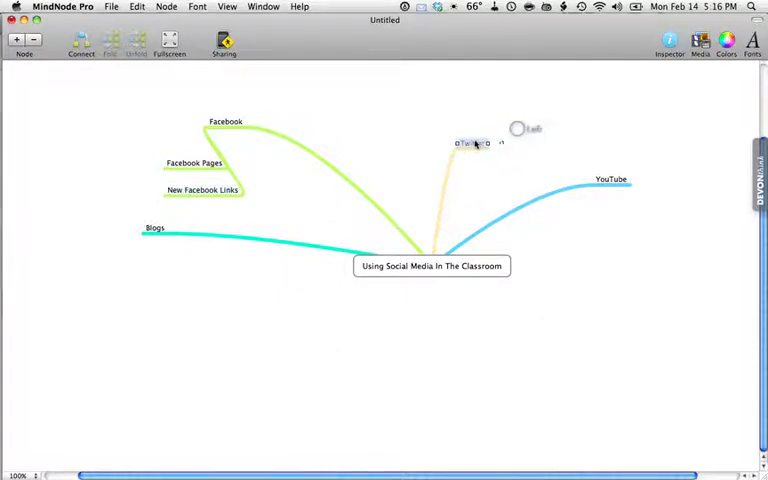
drag(476, 144, 428, 116)
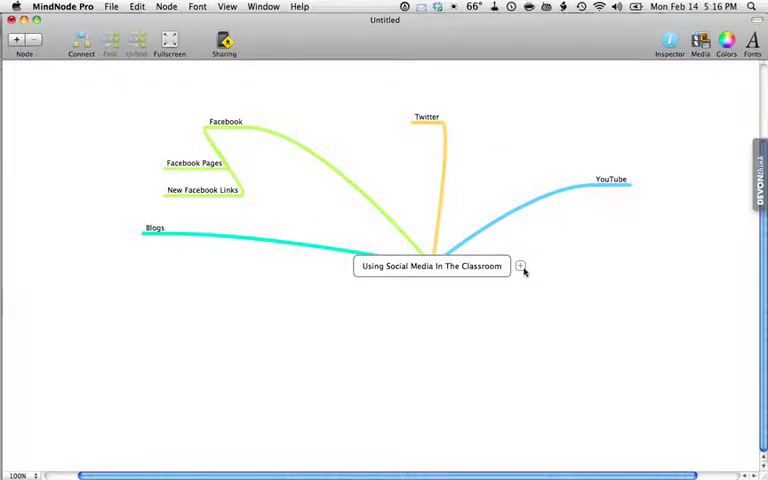
Step: Add a Messenger Programs branch below the centre with an MSN Messenger sub-node
click(520, 266)
text(M)
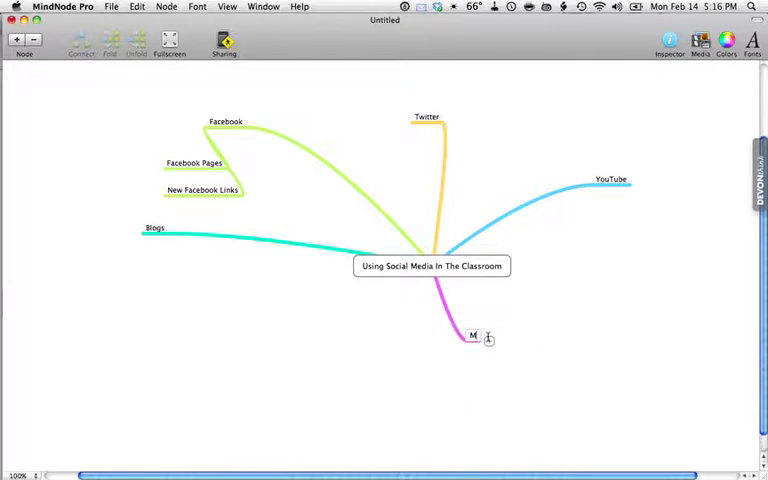
text(essenger)
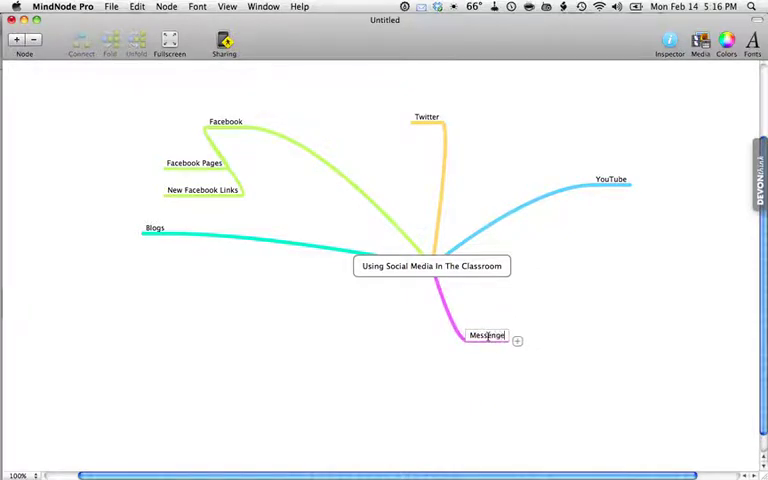
text(Programs)
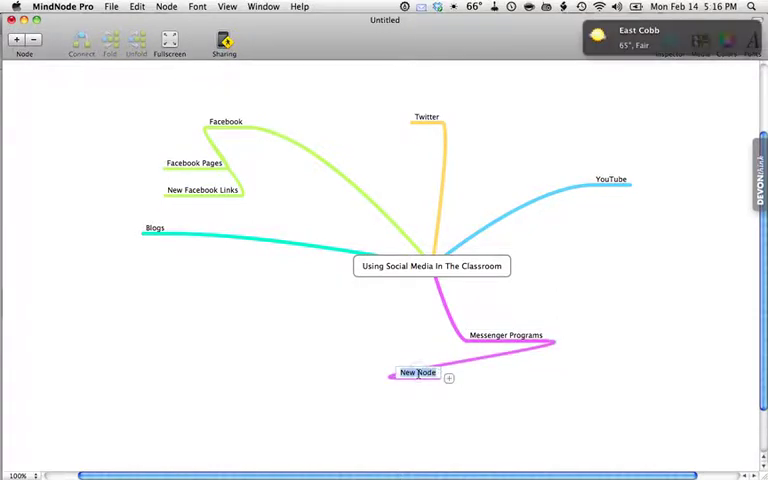
text(MSN Messenger)
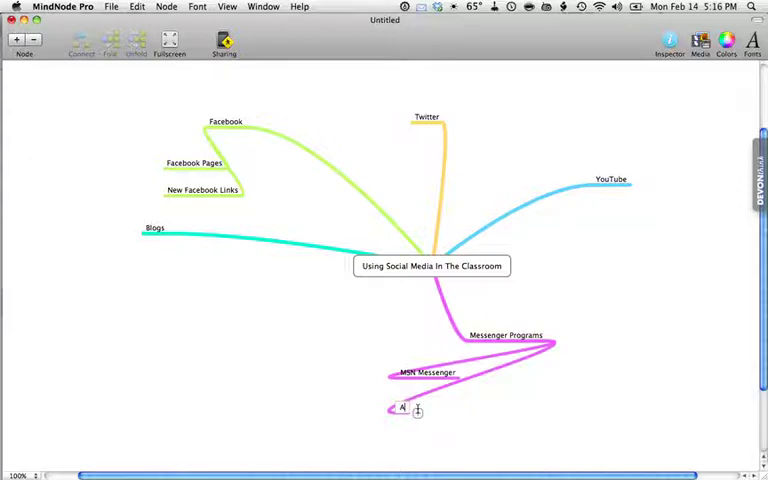
Step: Add AIM Messenger and iChat sub-nodes under Messenger Programs
text(AIM)
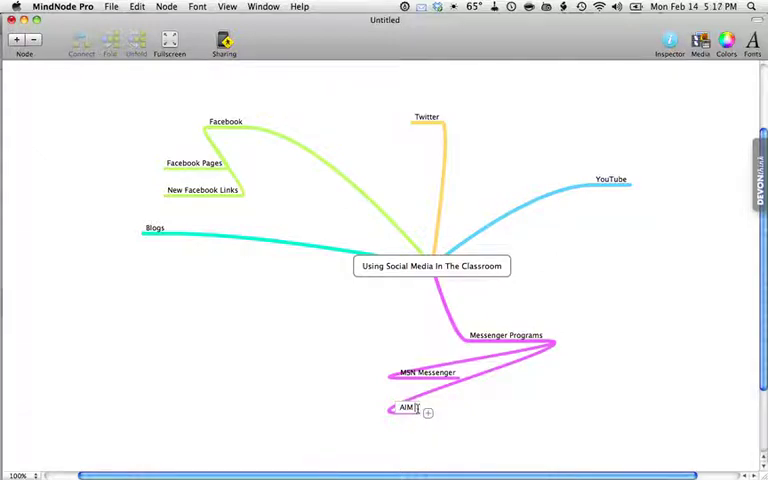
text(Messenger)
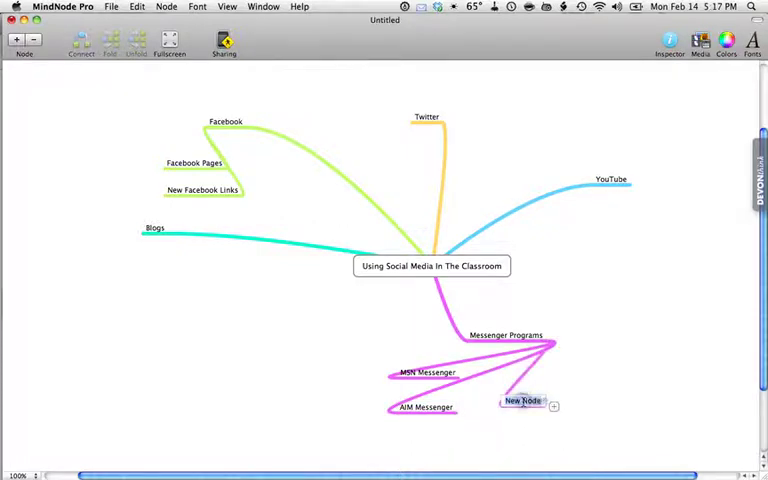
text(iChat)
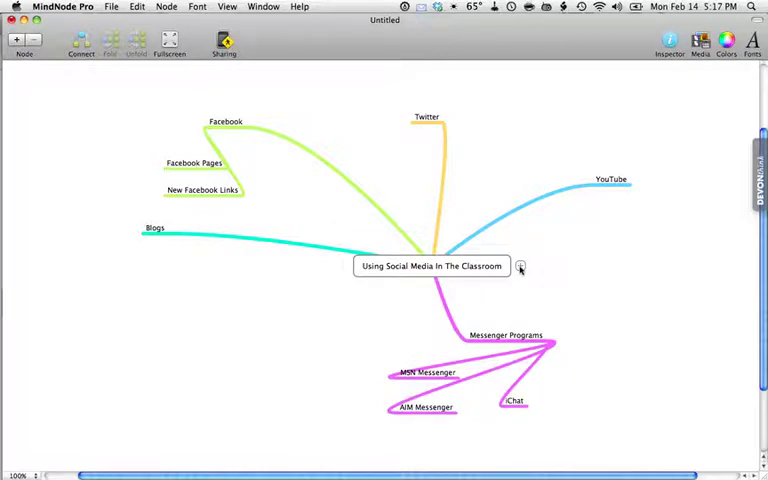
Step: Undo the stray extra branch and reopen the central title to append 'Which'
click(520, 268)
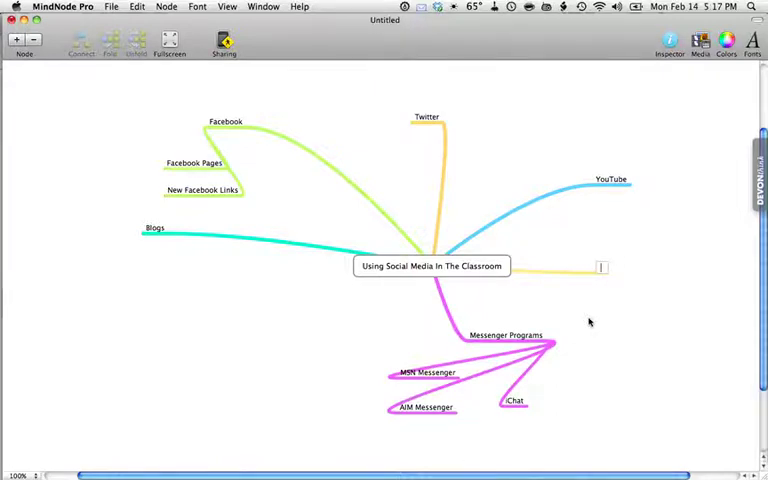
click(136, 8)
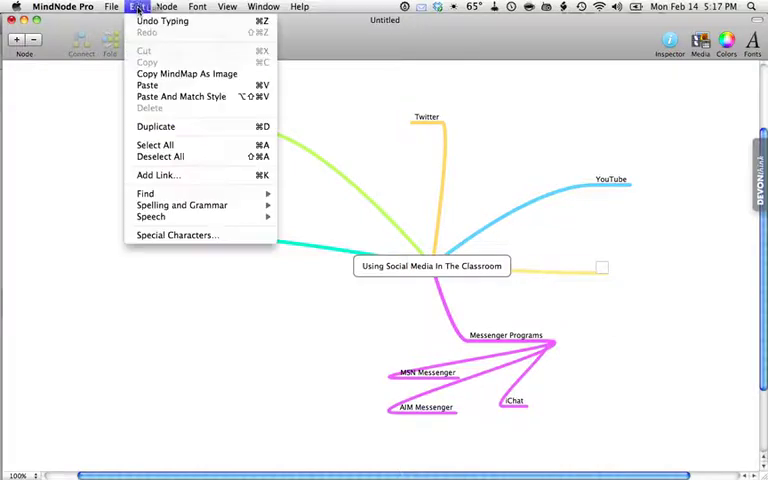
click(136, 8)
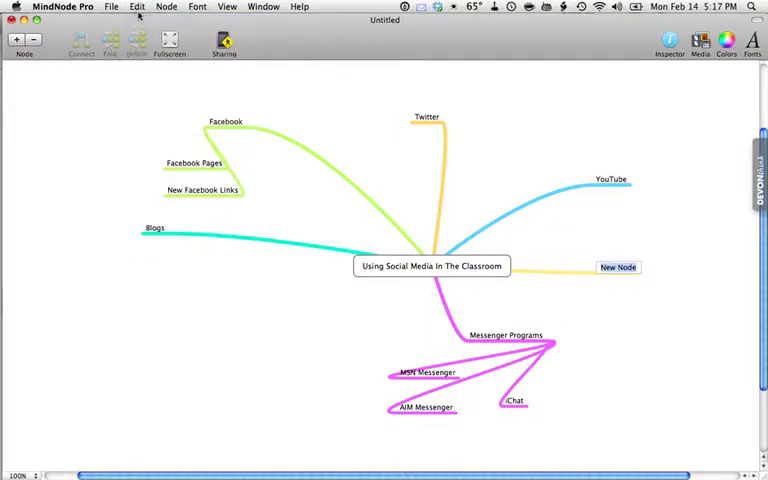
click(136, 8)
text( Which)
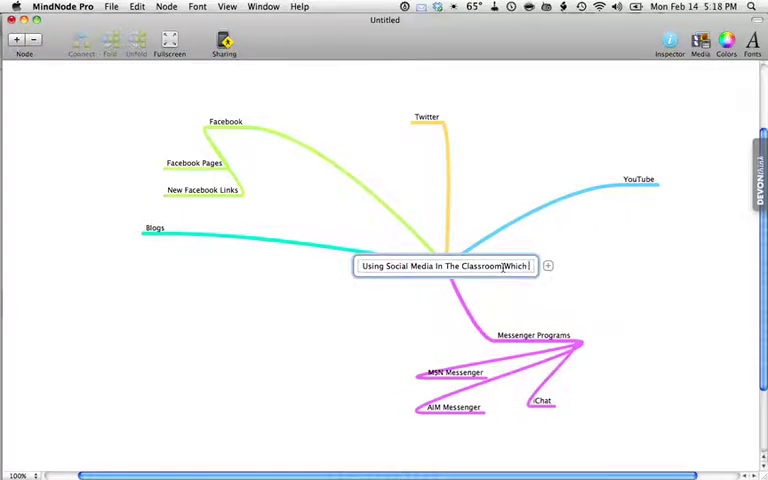
Step: Extend the central title to '... - Which Media To Choose?'
text(Media)
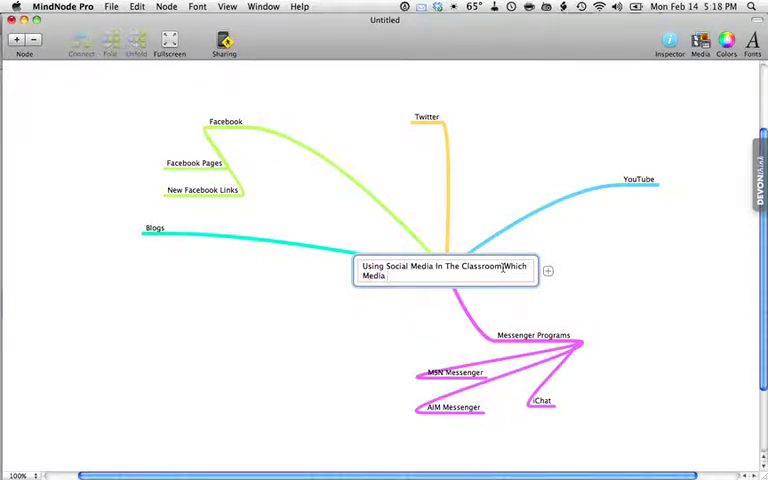
text(To ch)
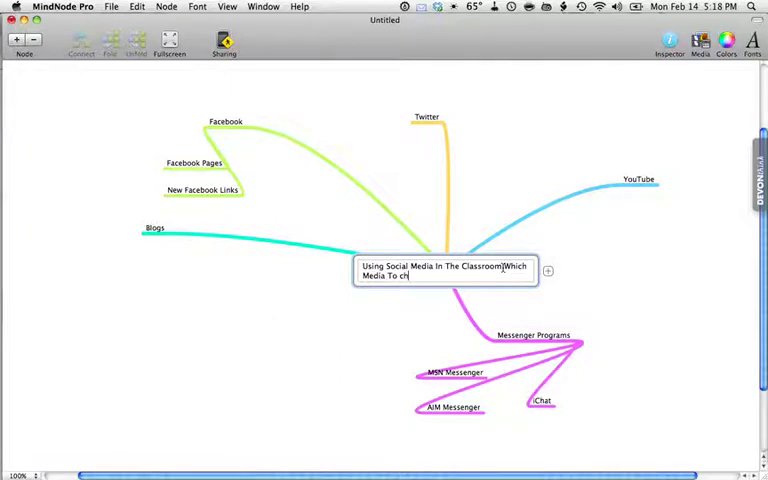
text(oose?)
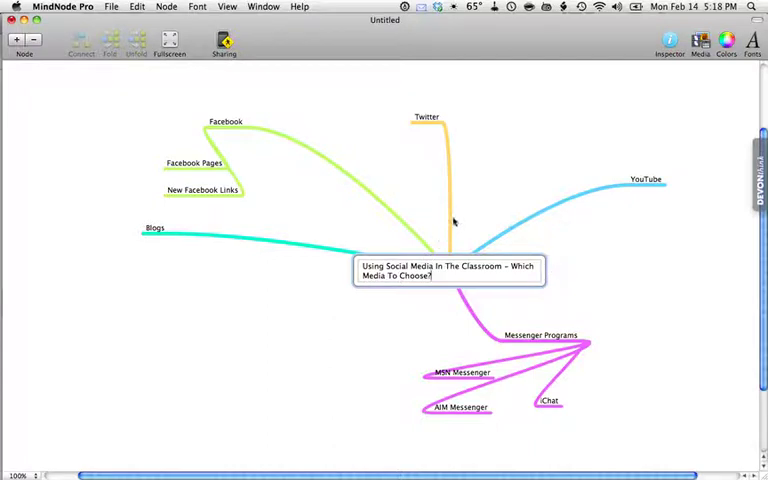
Step: Save the mind map as a MindNode document in the Pending folder
click(450, 270)
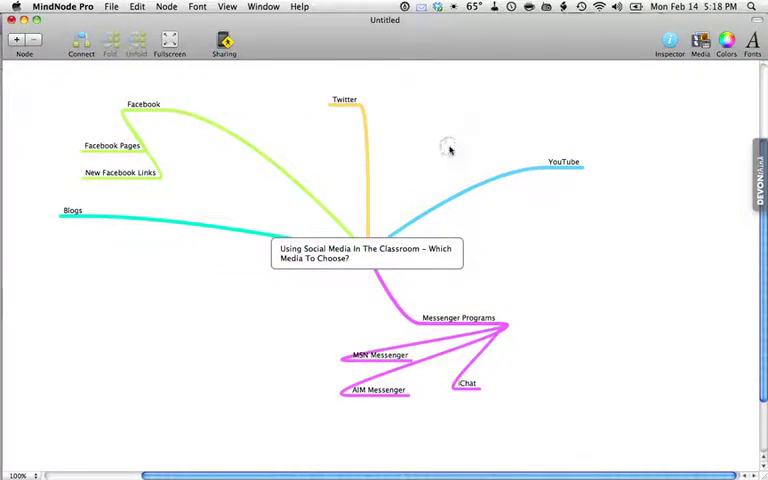
mouse_move(448, 150)
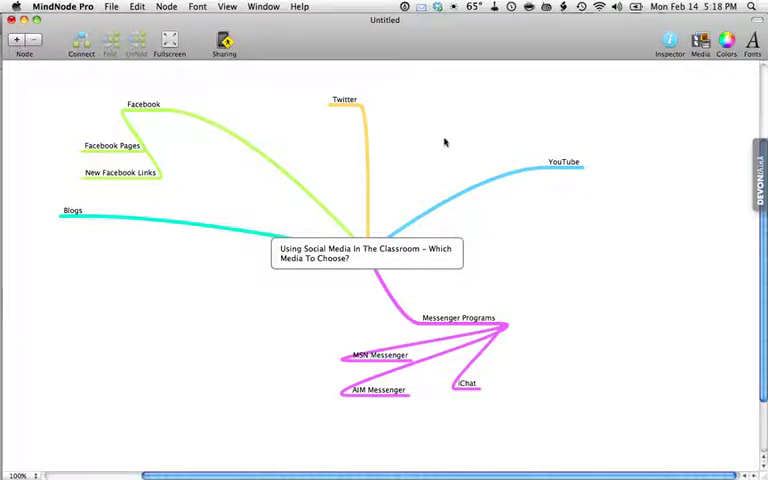
click(112, 8)
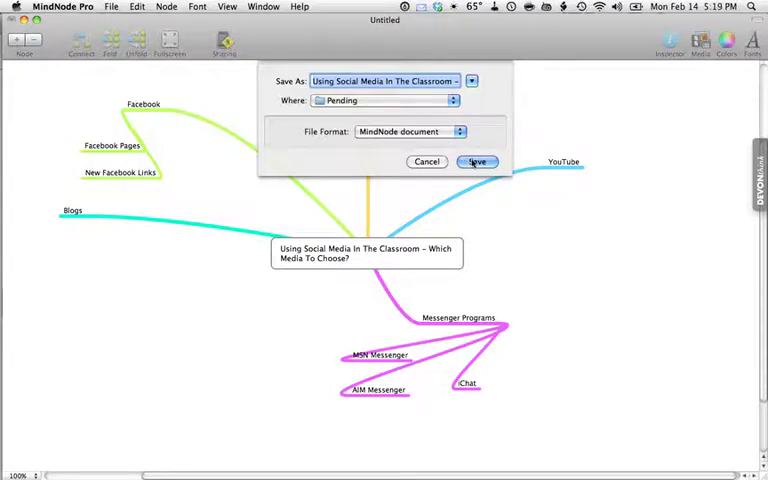
click(476, 162)
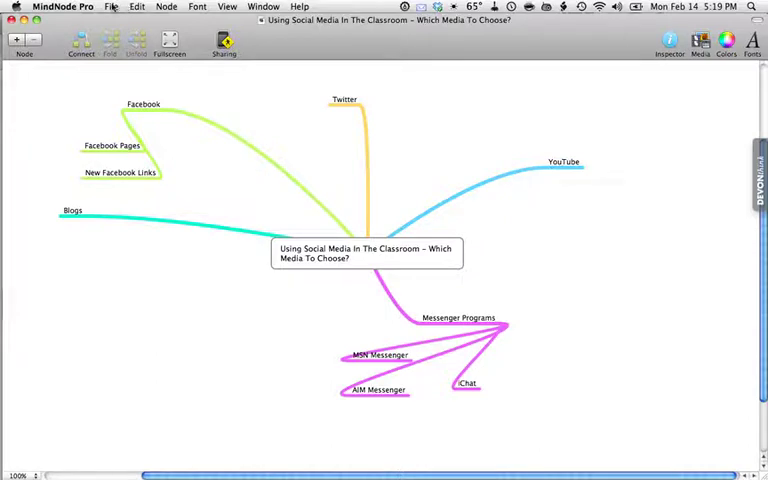
Step: Export the mind map as a PNG image into the Pending folder
click(112, 8)
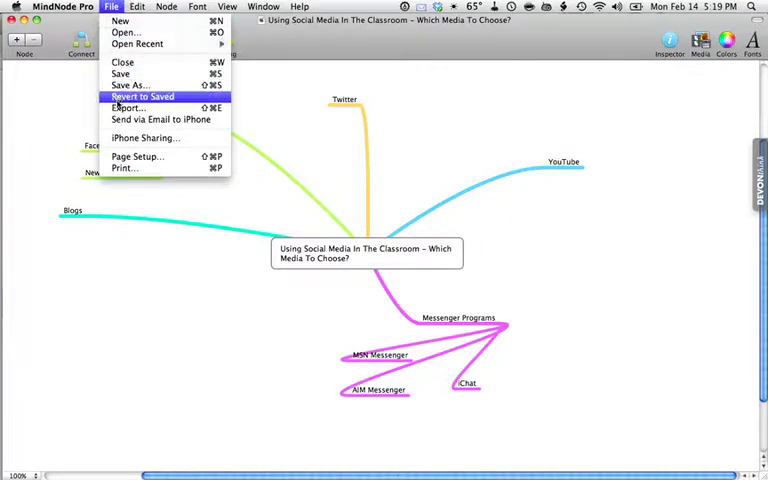
click(128, 108)
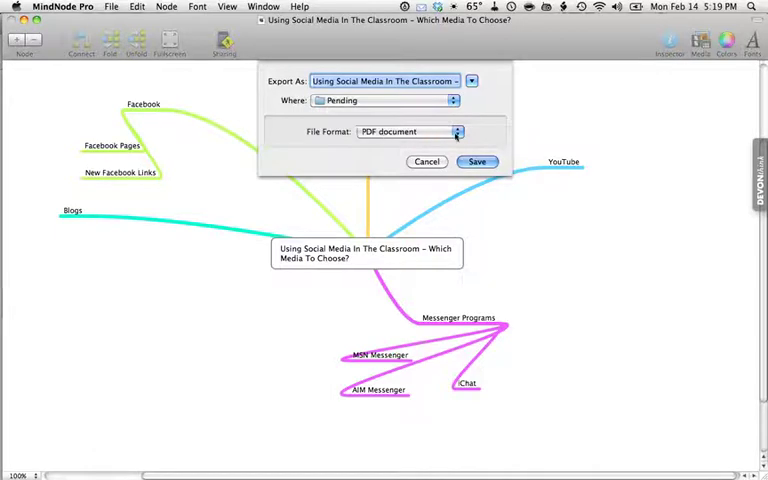
click(410, 132)
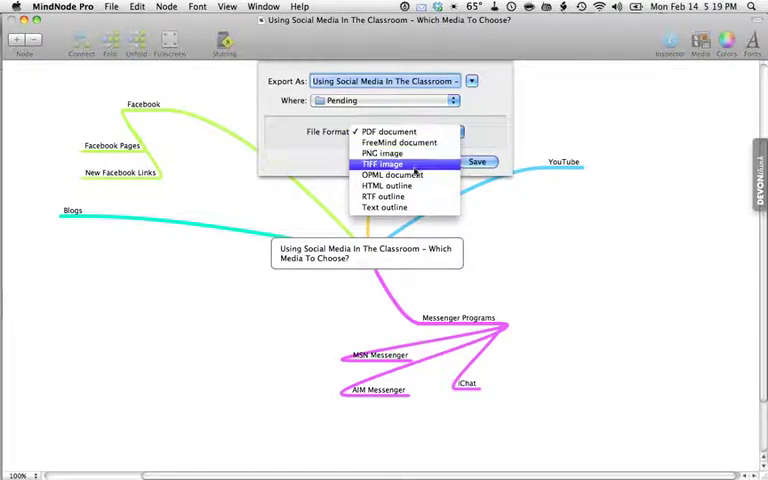
mouse_move(392, 174)
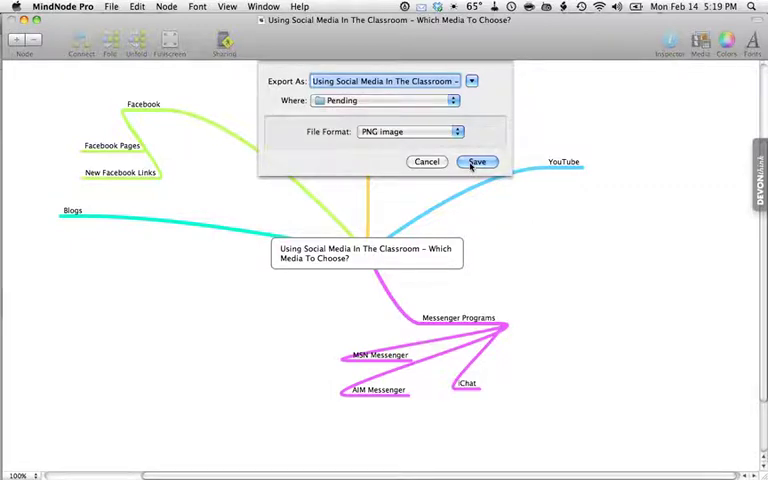
click(476, 160)
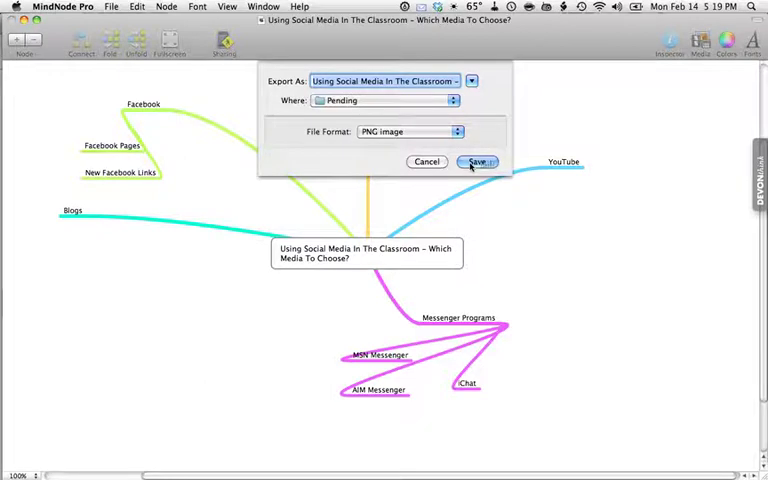
Step: Browse the Pending folder in Finder and select the exported social media PNG
click(476, 162)
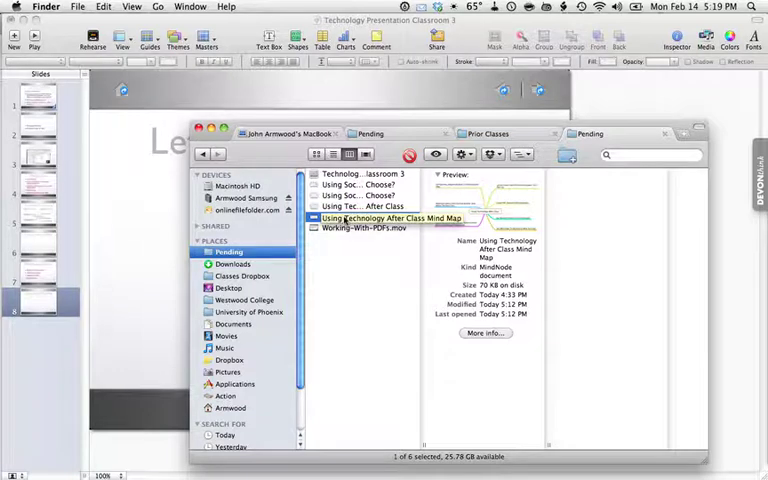
click(376, 208)
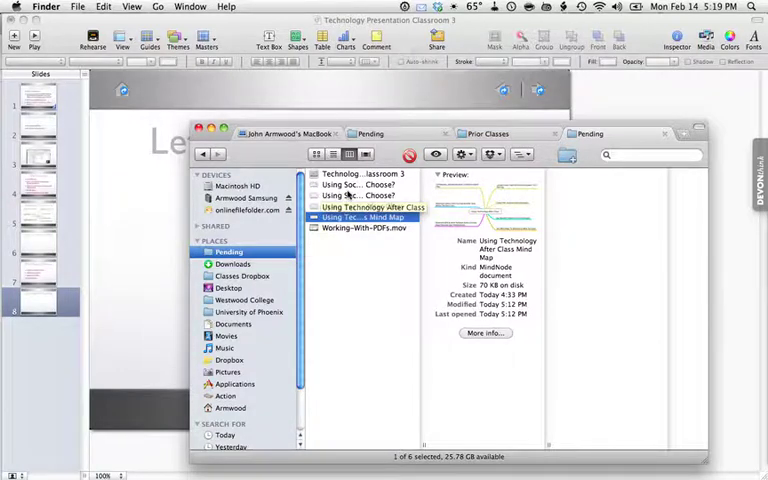
click(360, 196)
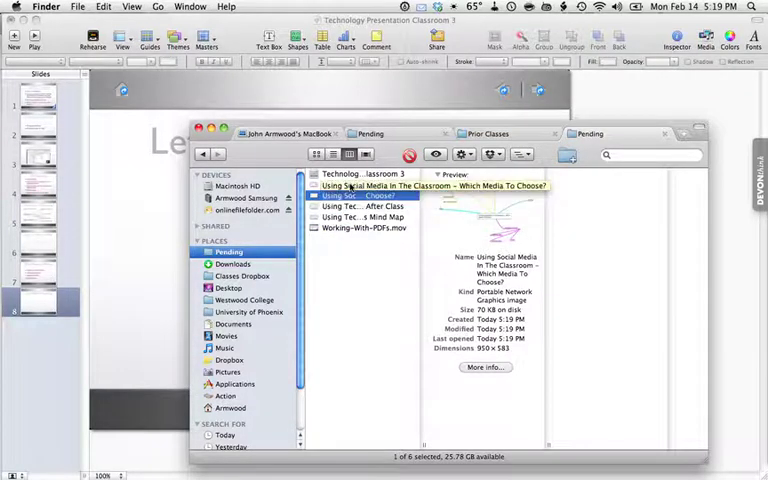
click(360, 174)
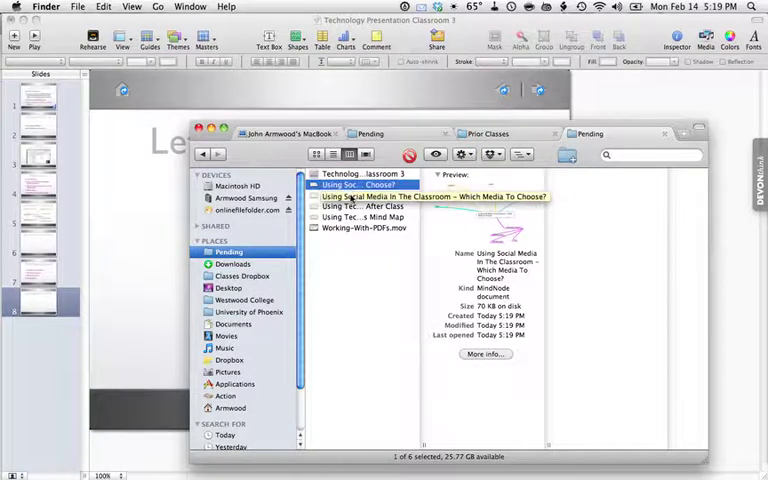
click(360, 184)
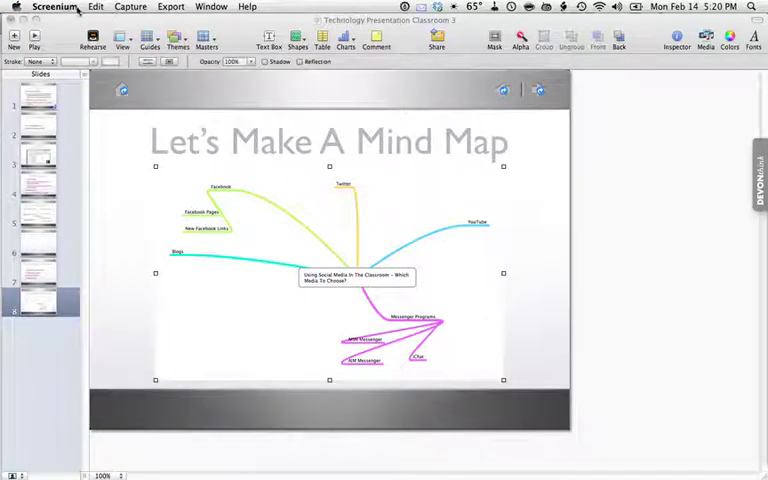
Step: Switch to Keynote to show the mind map image on the Let's Make A Mind Map slide
click(54, 8)
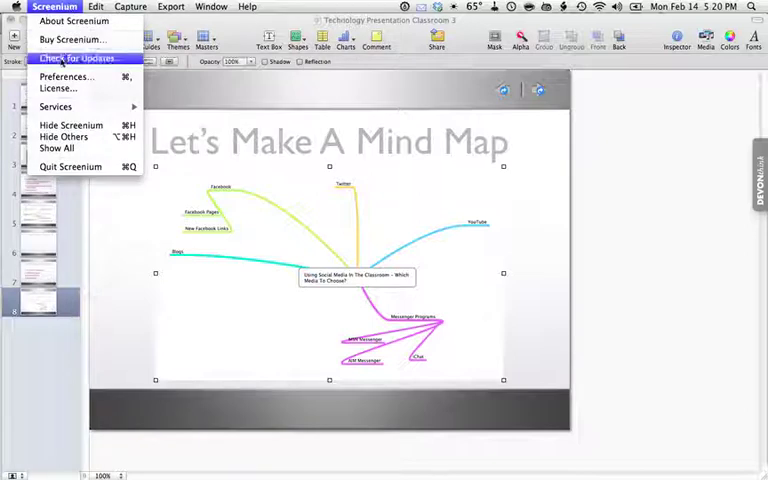